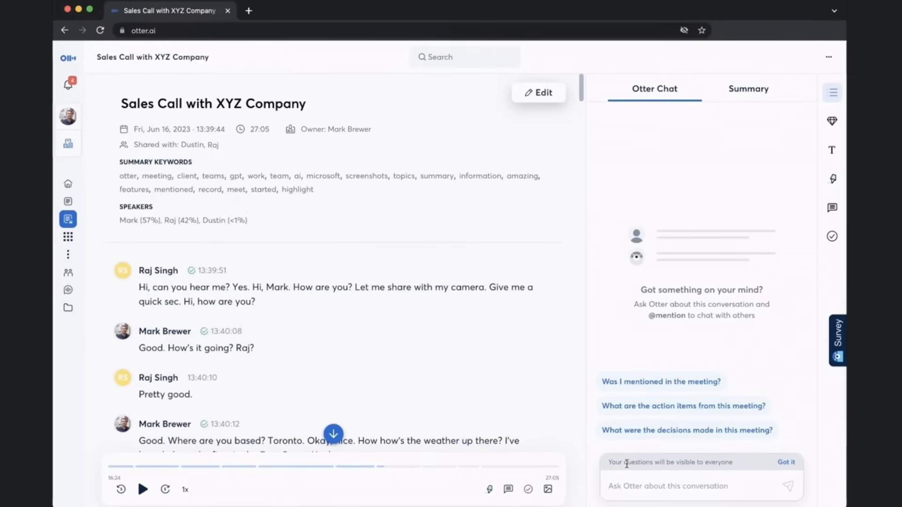
- Ask Otter Chat for the key points discussed in the XYZ Company sales call
click(667, 486)
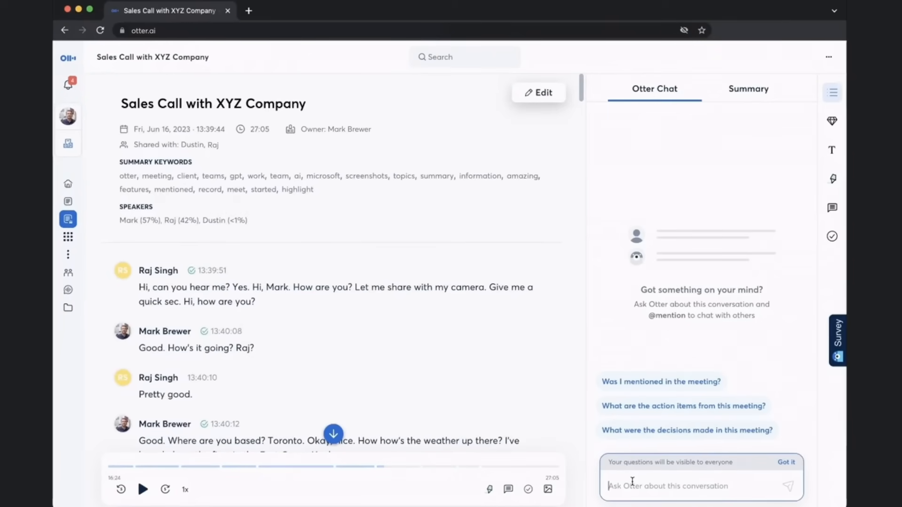
text(s)
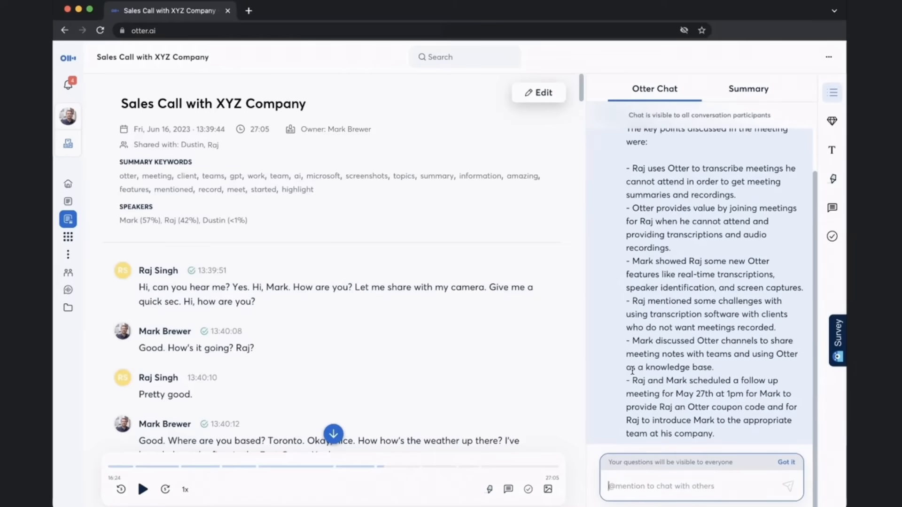
- Ask Otter Chat to summarize the meeting in 5 bullet points and 300 characters
click(691, 486)
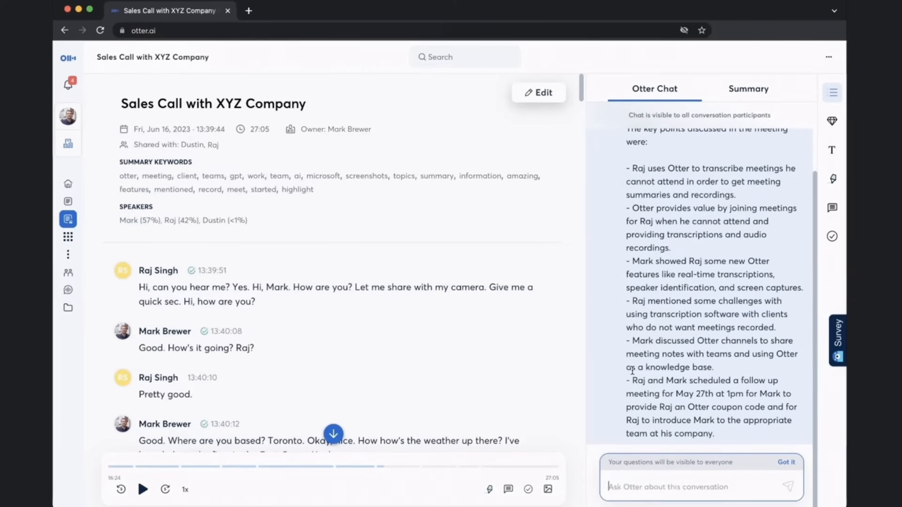
text(summarize the meeting in 5 b)
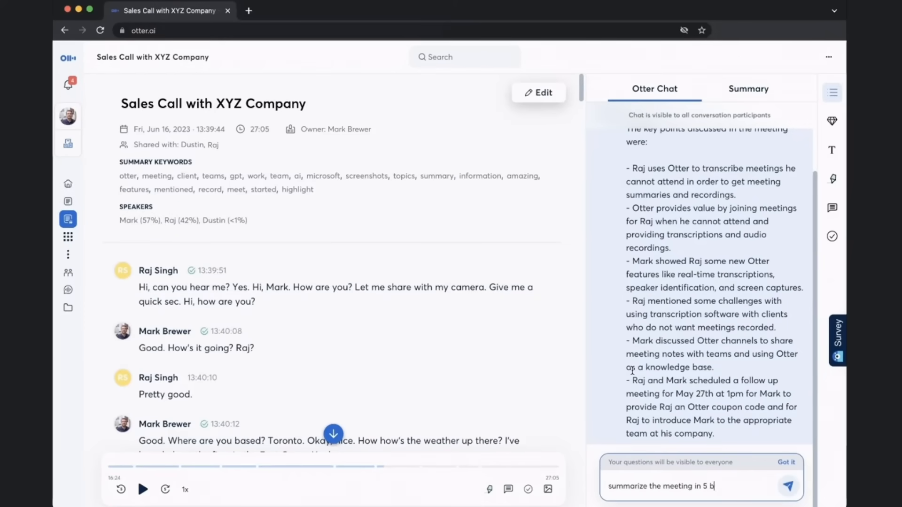
text(ullet points and 300 charac)
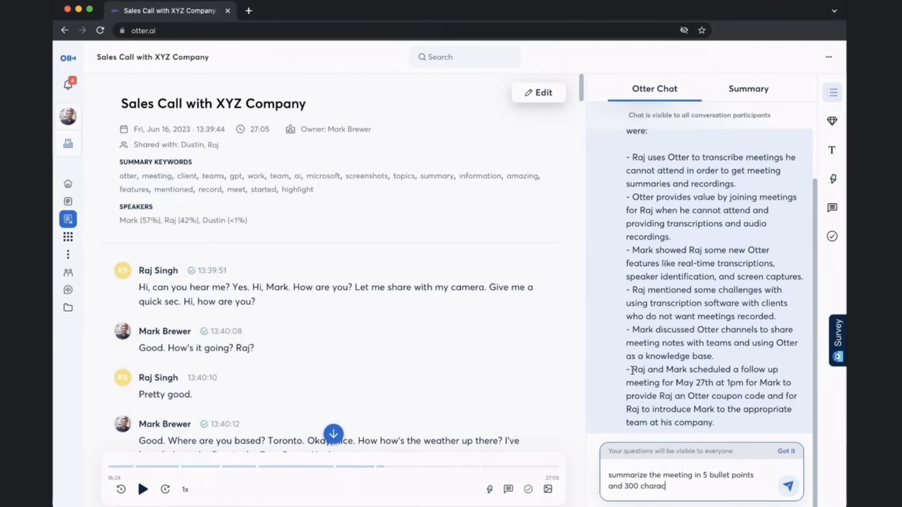
click(788, 486)
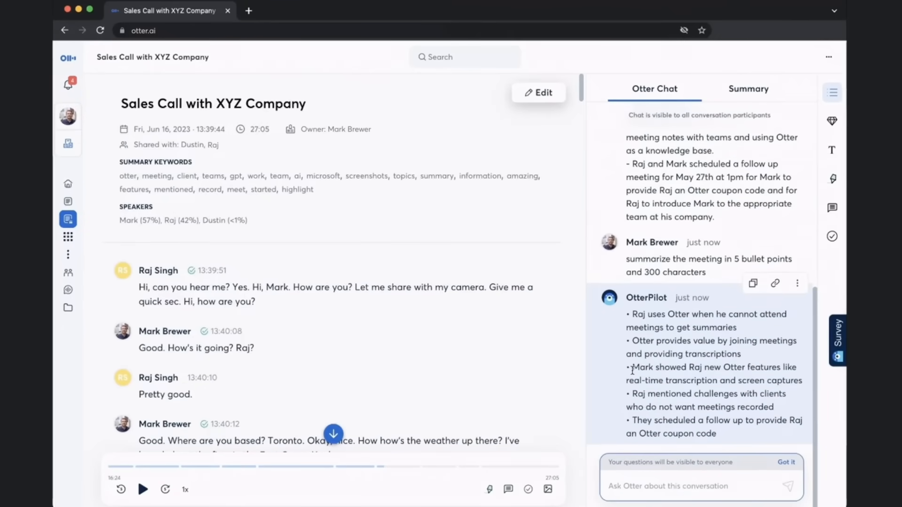
click(667, 486)
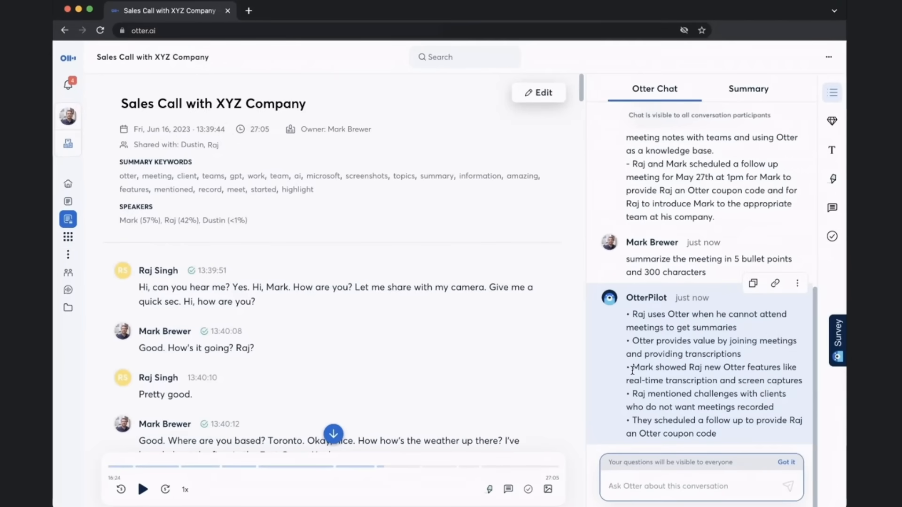
- Ask Otter Chat to write a follow-up email to Raj
text(writte a)
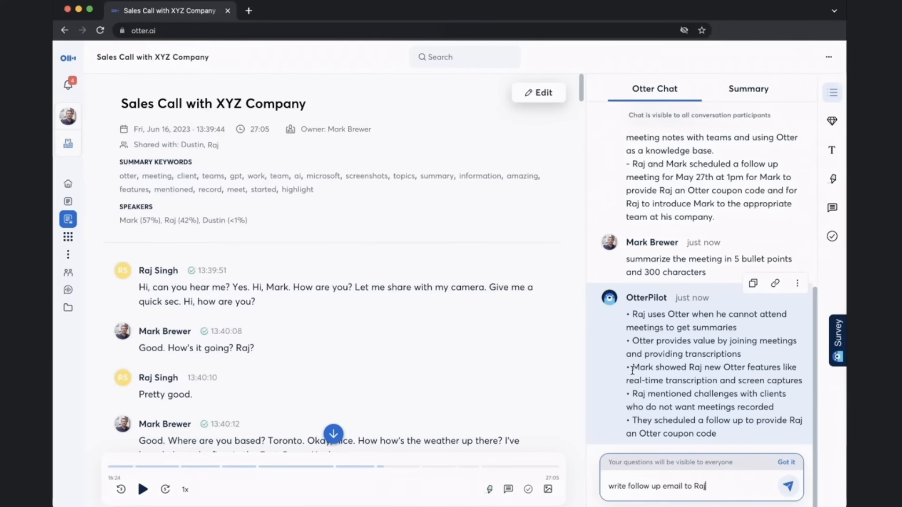
click(788, 486)
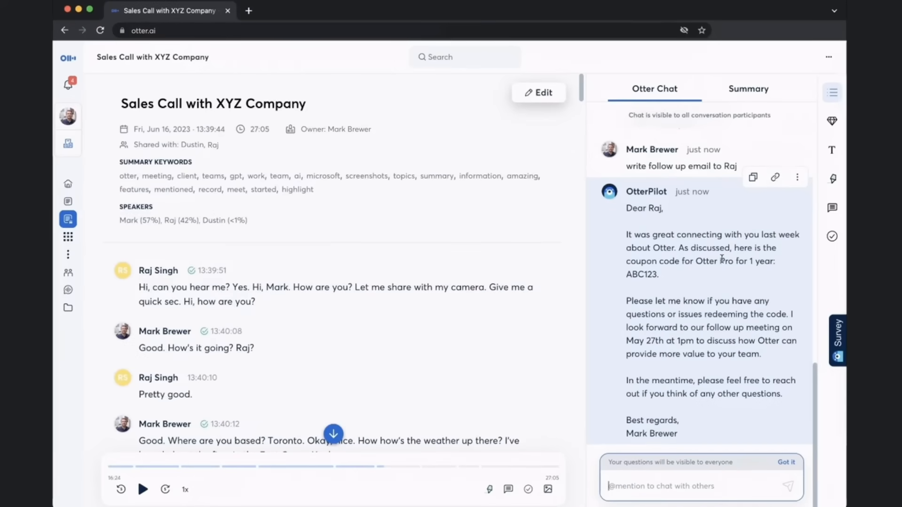
mouse_move(678, 404)
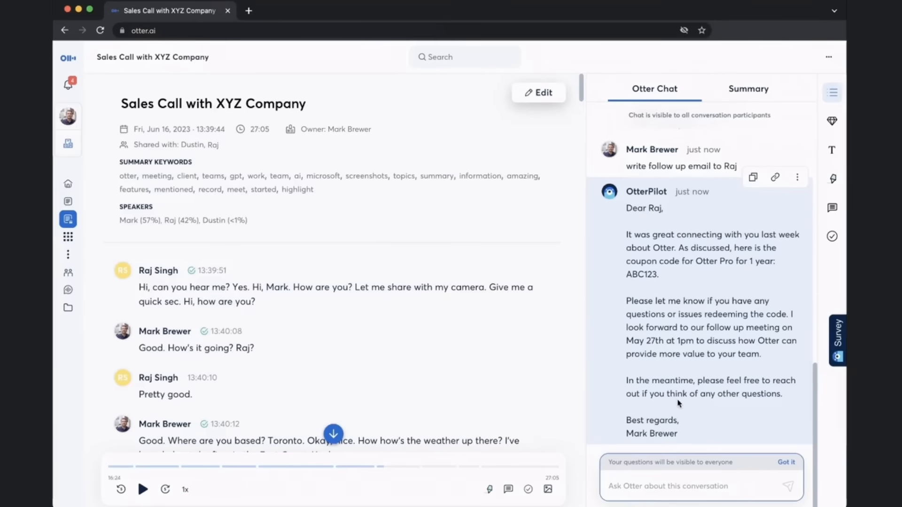
- Ask Otter Chat what Raj's concerns are about using Otter
text(what are Raj's concers)
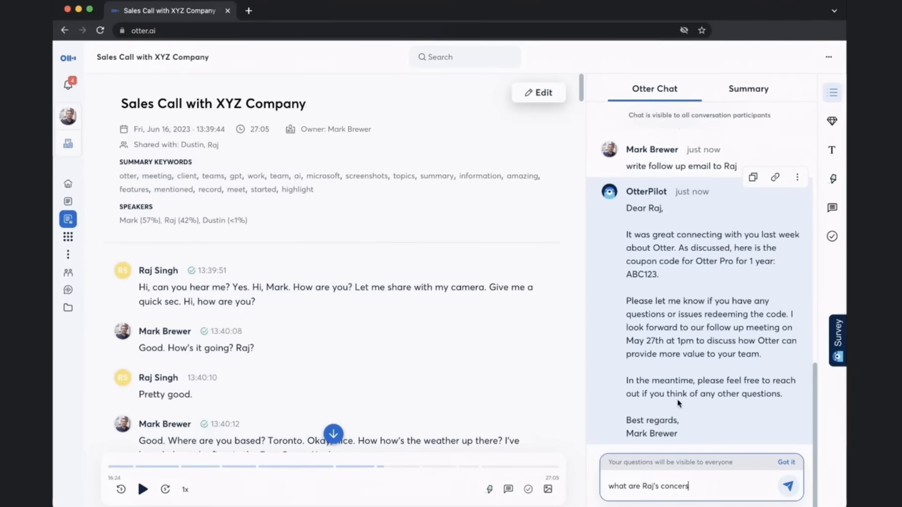
click(788, 486)
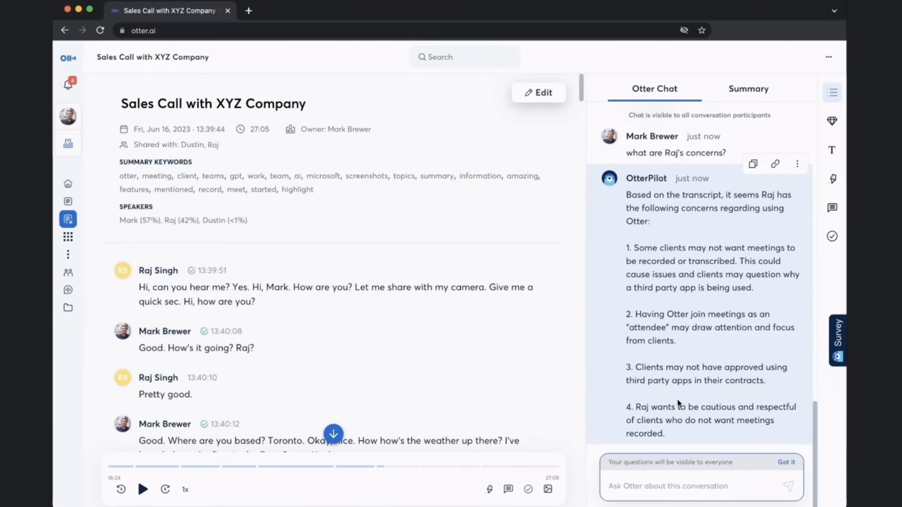
click(690, 486)
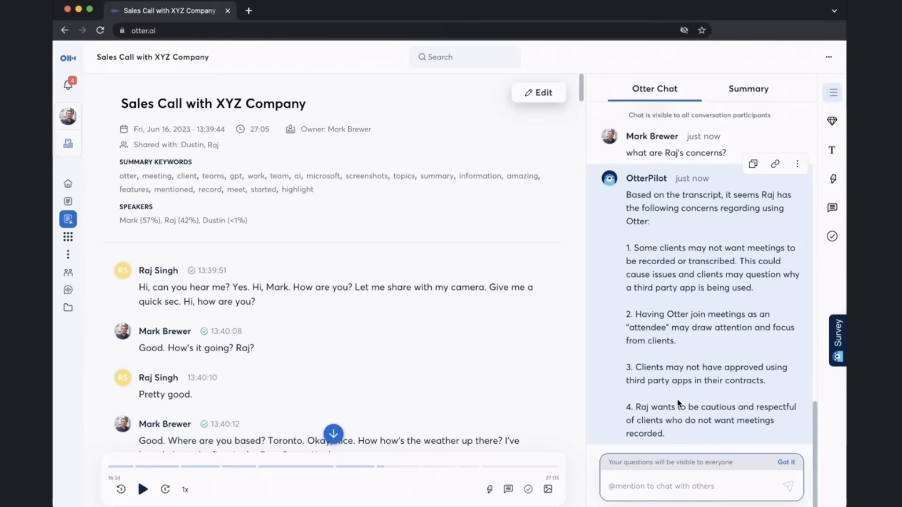
click(661, 486)
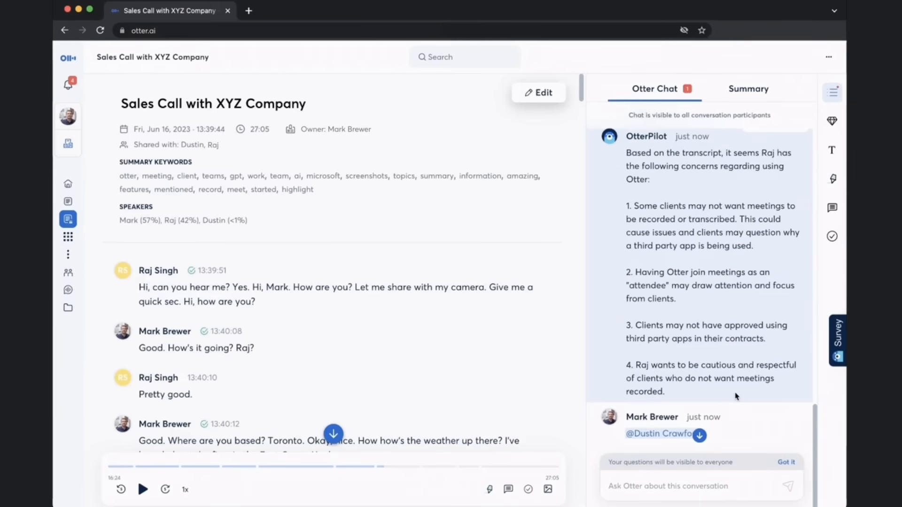
- Scroll through OtterPilot's assessment of how Mark did on the call and areas to improve
scroll(down, 3)
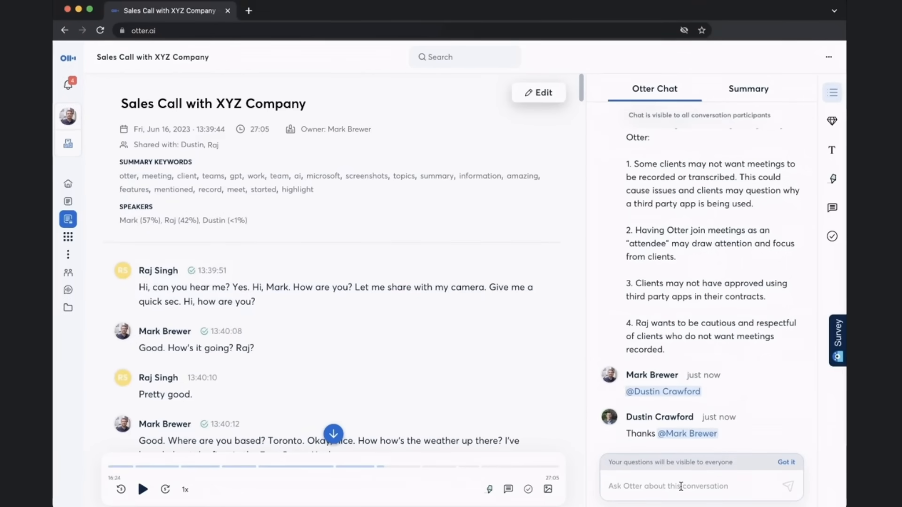
scroll(down, 3)
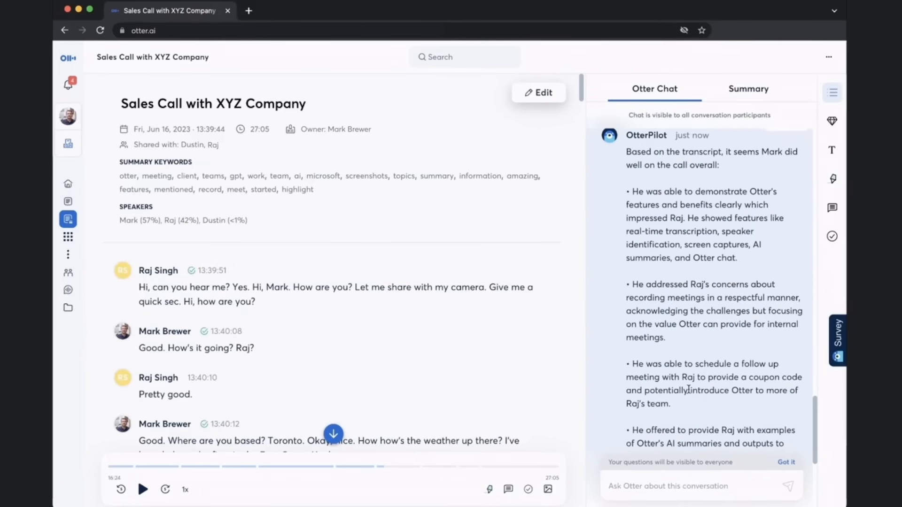
scroll(down, 3)
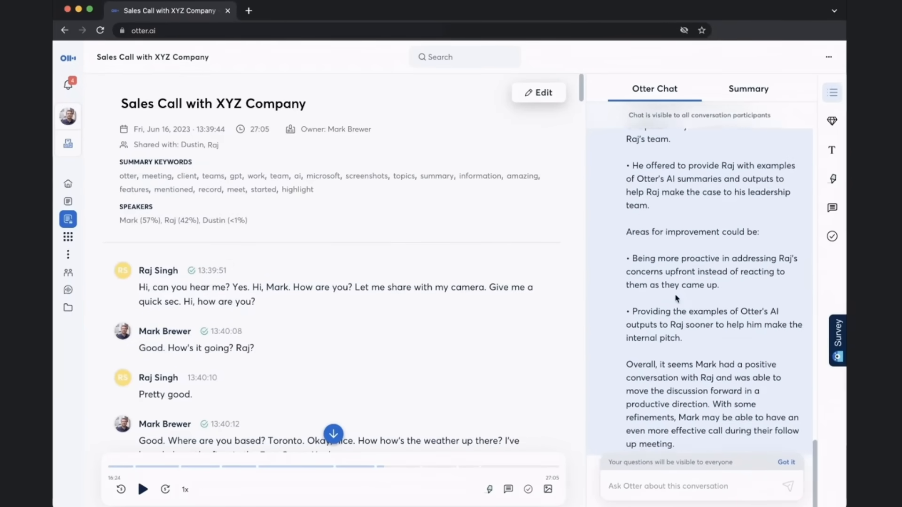
scroll(down, 3)
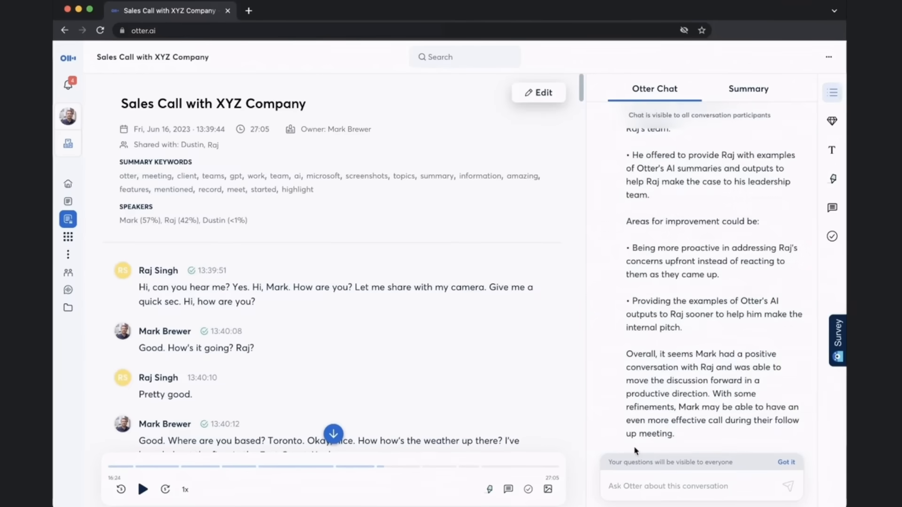
- Ask Otter Chat what the next steps are and read the seven listed steps
click(667, 485)
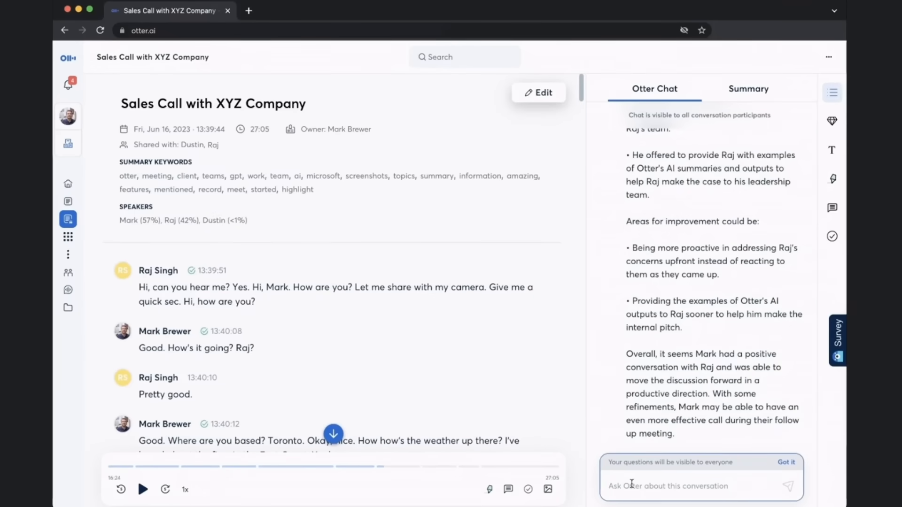
text(what are next s)
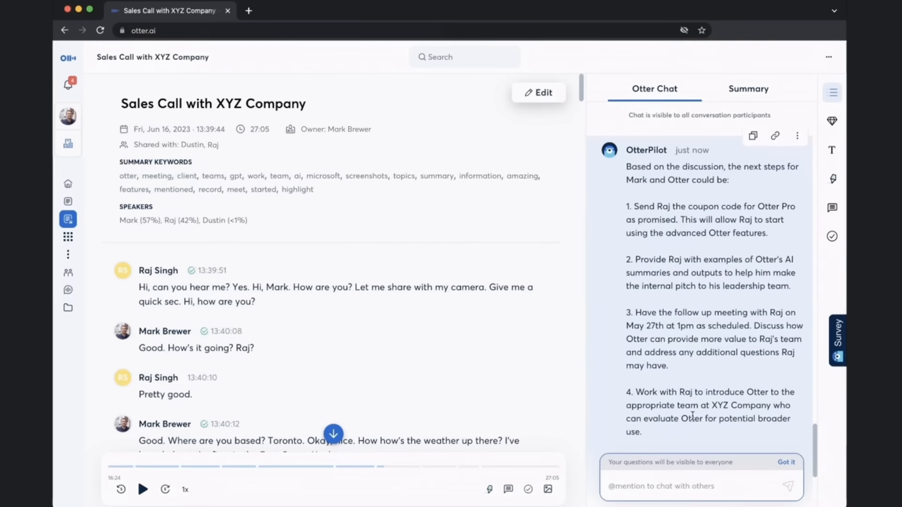
scroll(down, 3)
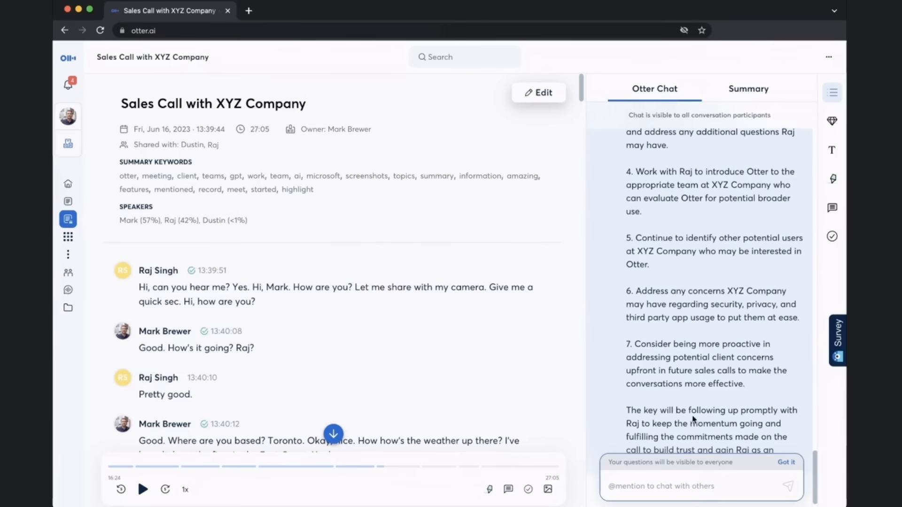
scroll(down, 3)
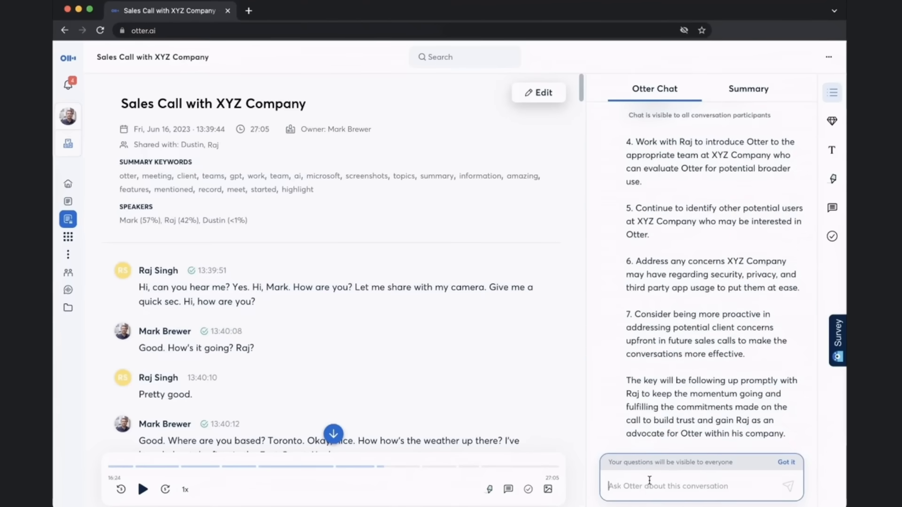
- Ask Otter Chat to summarize the call by metrics, economic buyer, decision process, paper process, competition and pain
text(summarize this call according to metrics, economic buyer, decision process, paper process, competition and pain)
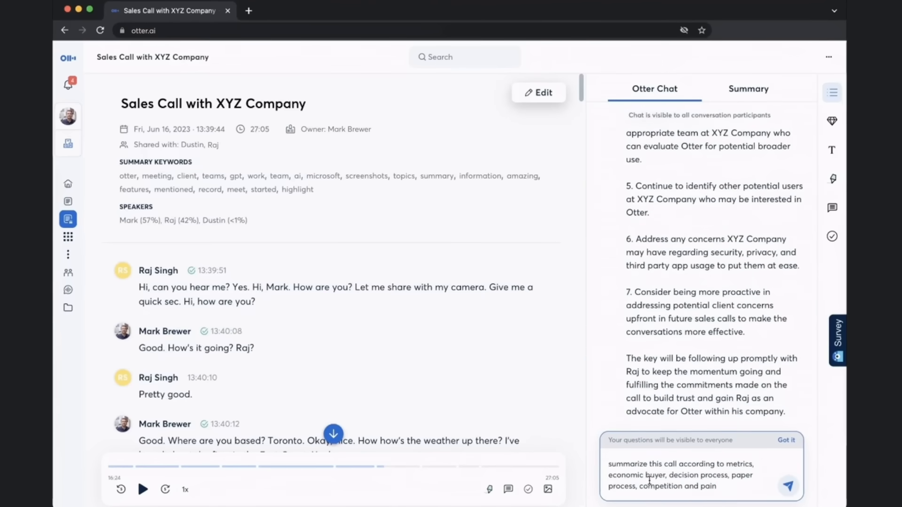
click(787, 486)
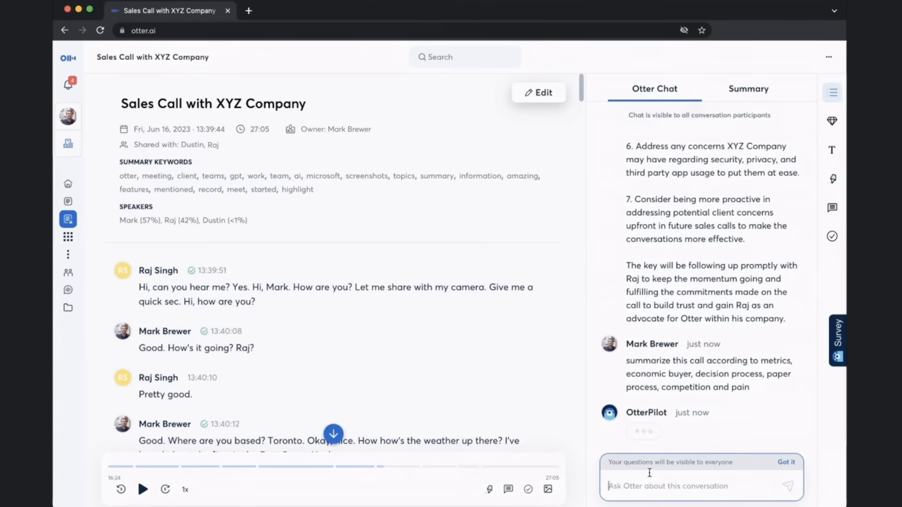
scroll(down, 3)
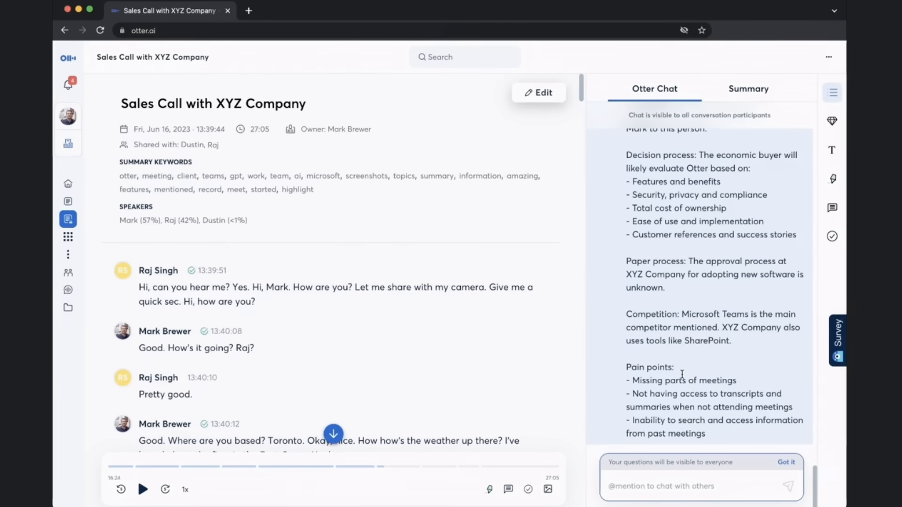
click(690, 486)
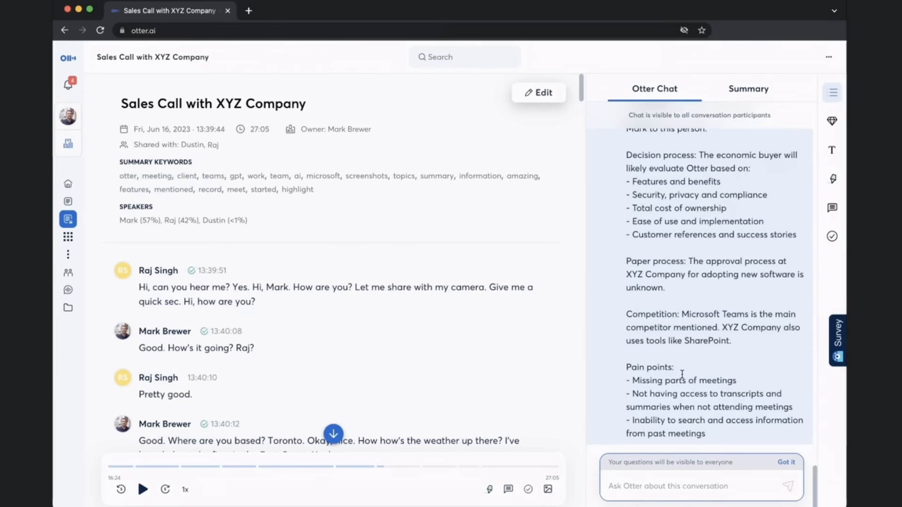
scroll(up, 3)
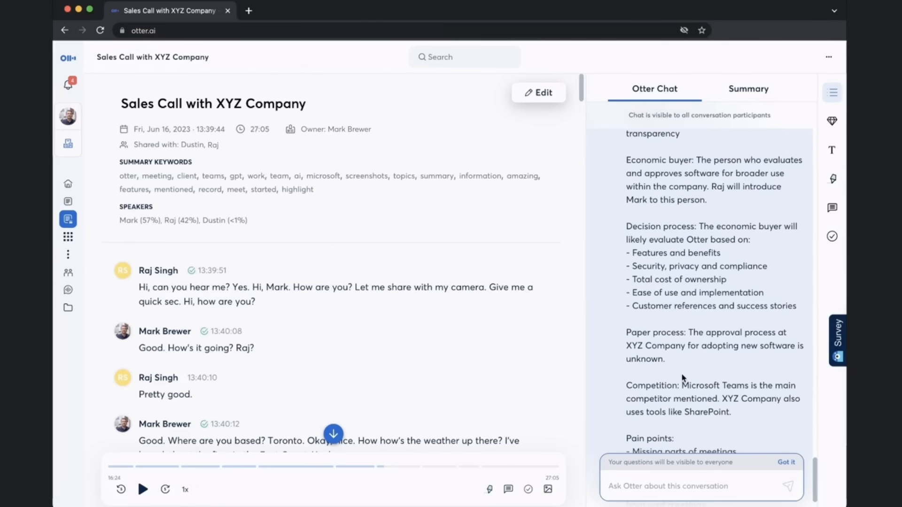